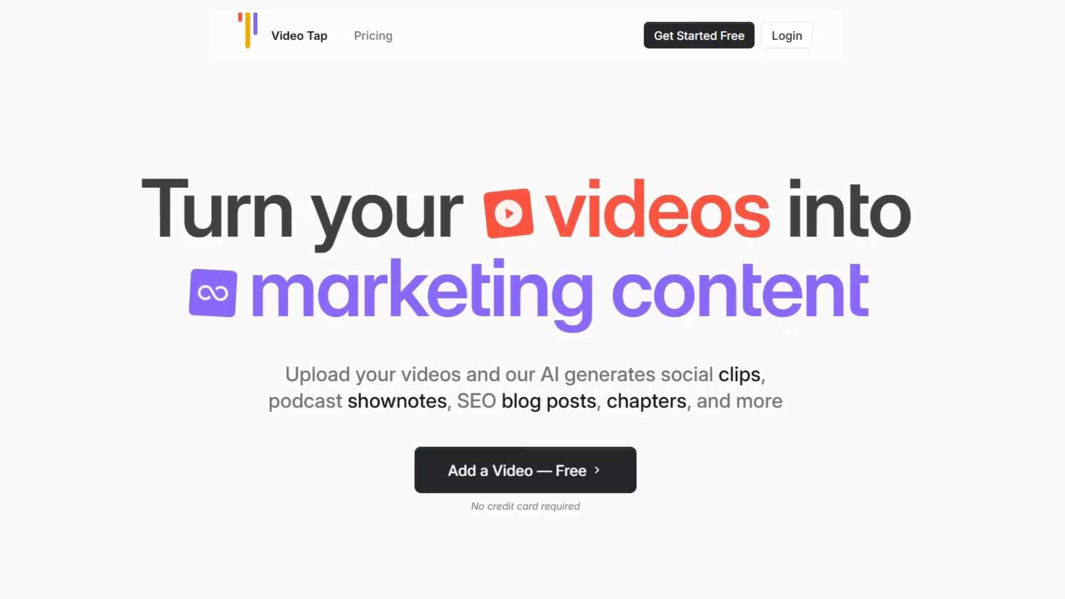
scroll(down, 3)
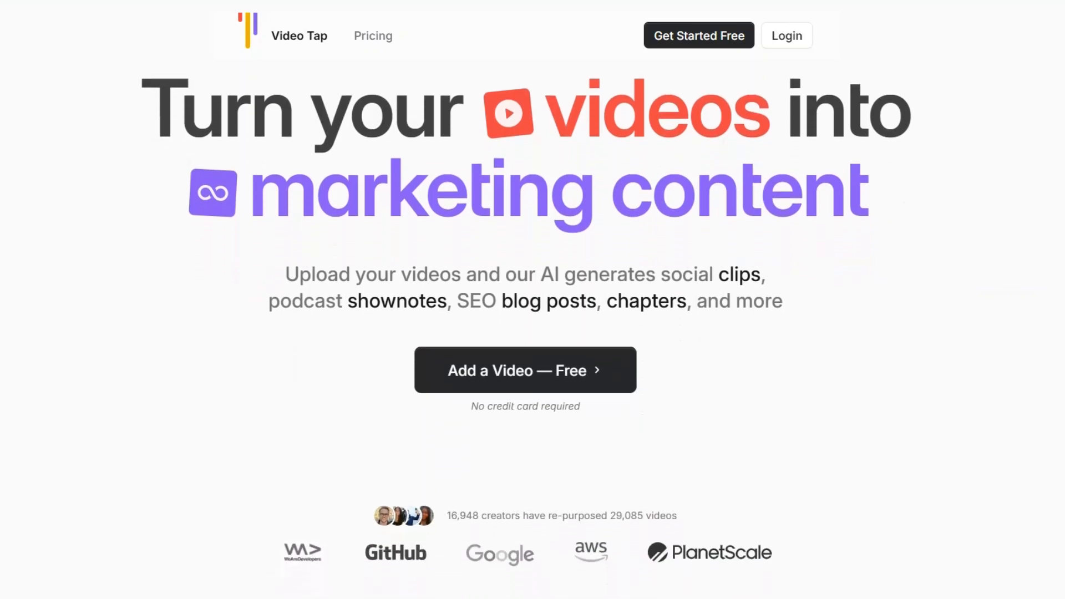
scroll(down, 3)
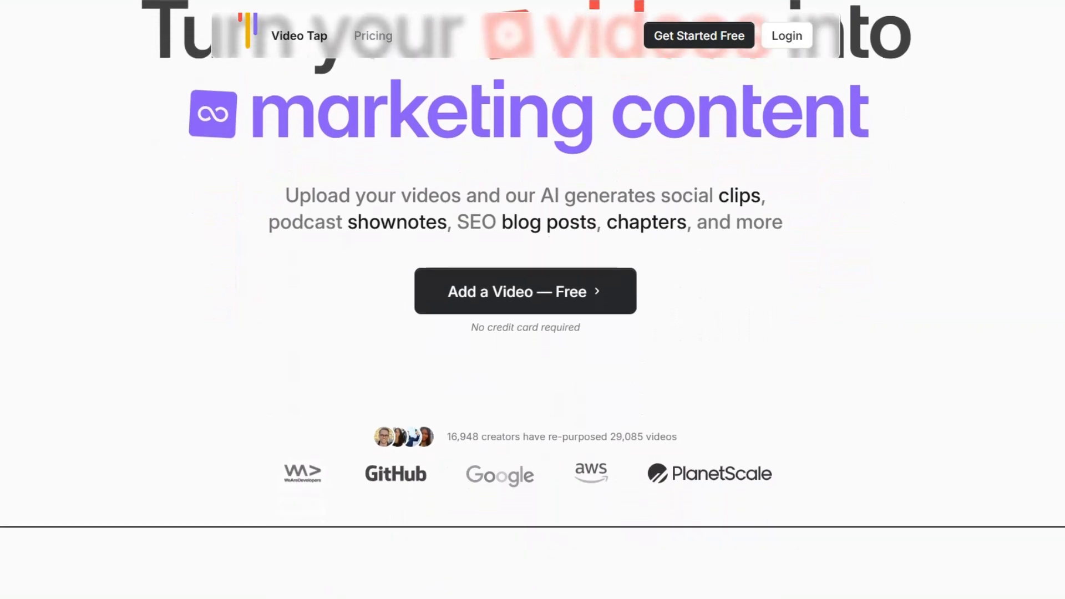
scroll(down, 3)
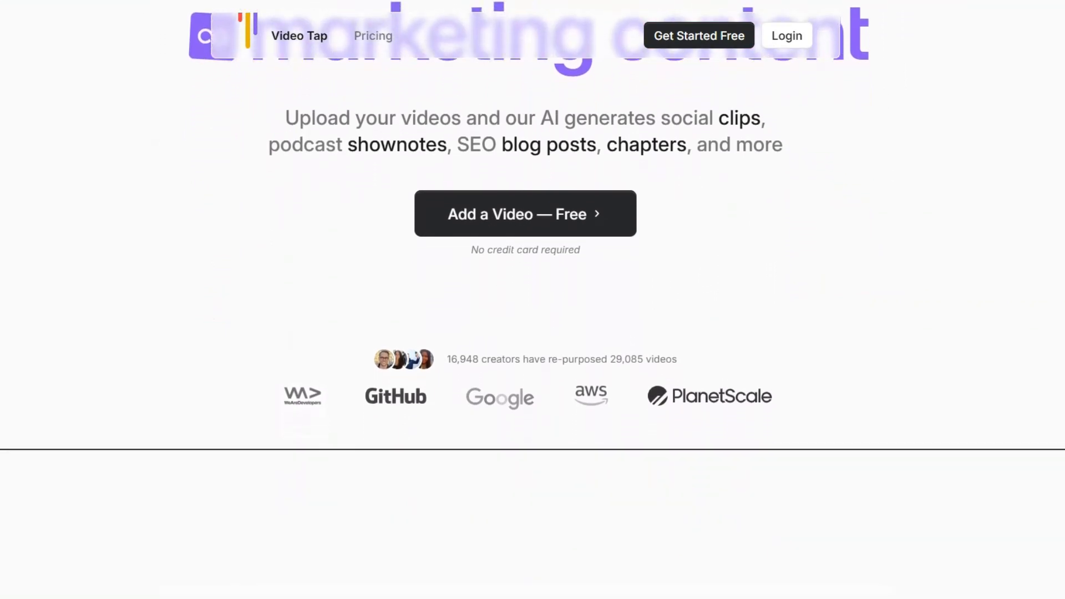
scroll(down, 3)
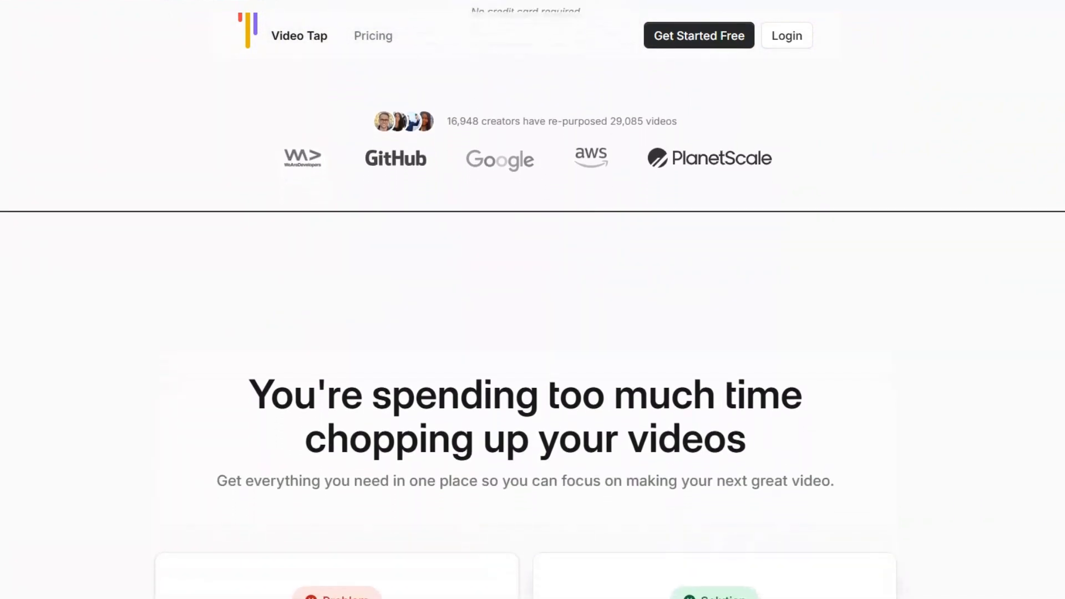
scroll(down, 3)
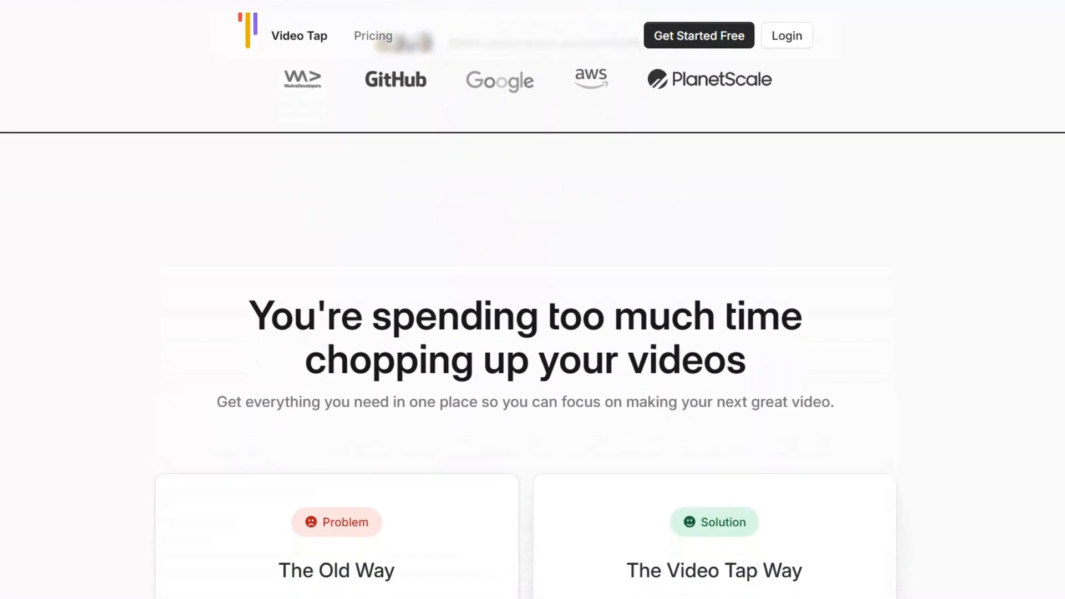
scroll(down, 3)
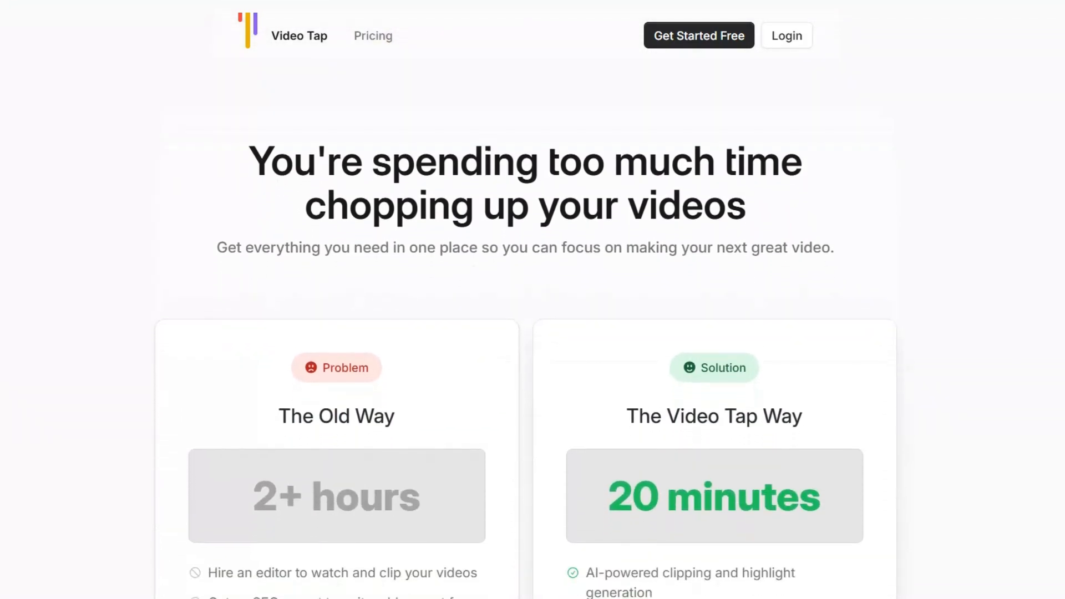
scroll(down, 3)
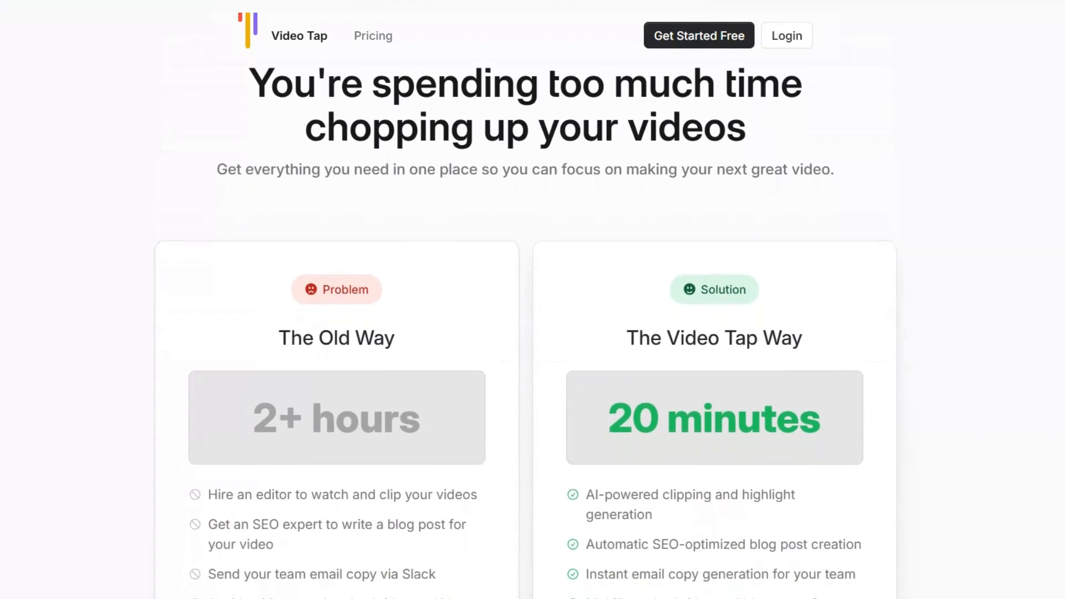
scroll(down, 3)
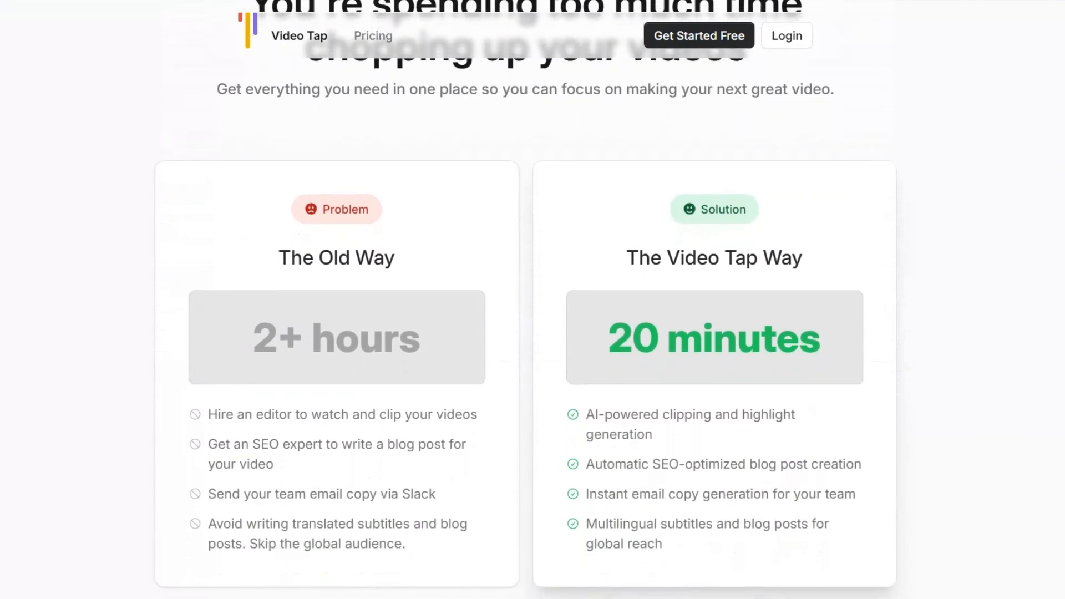
scroll(down, 3)
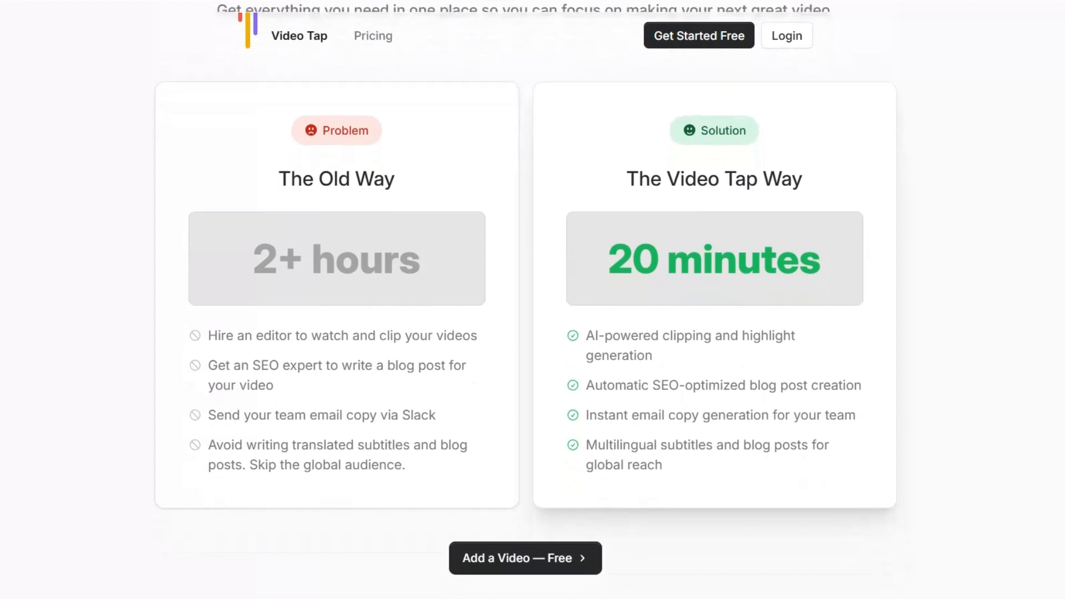
scroll(down, 3)
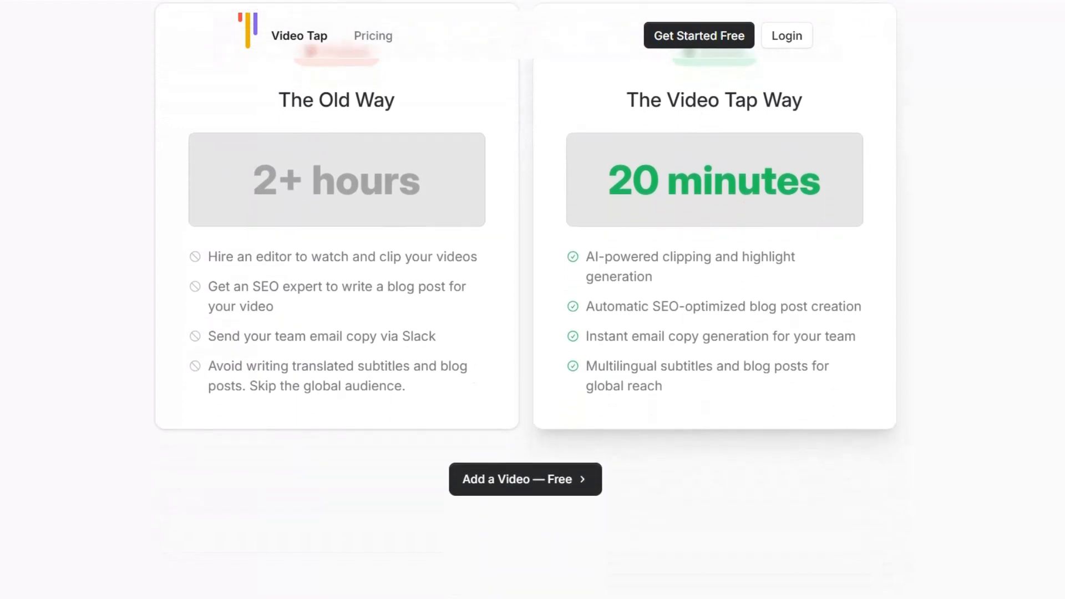
scroll(down, 3)
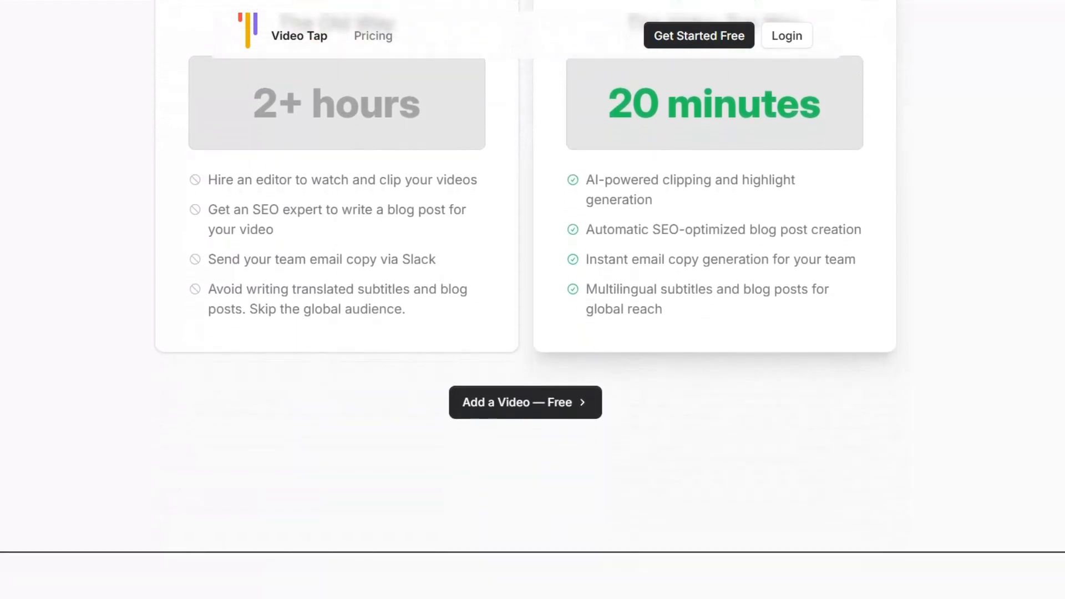
scroll(down, 3)
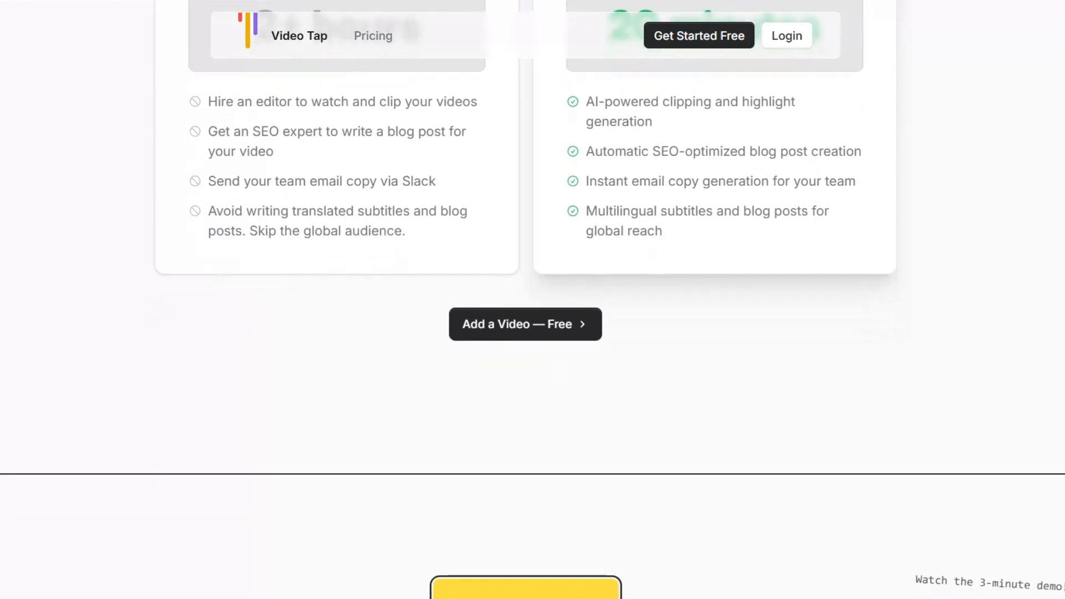
scroll(down, 3)
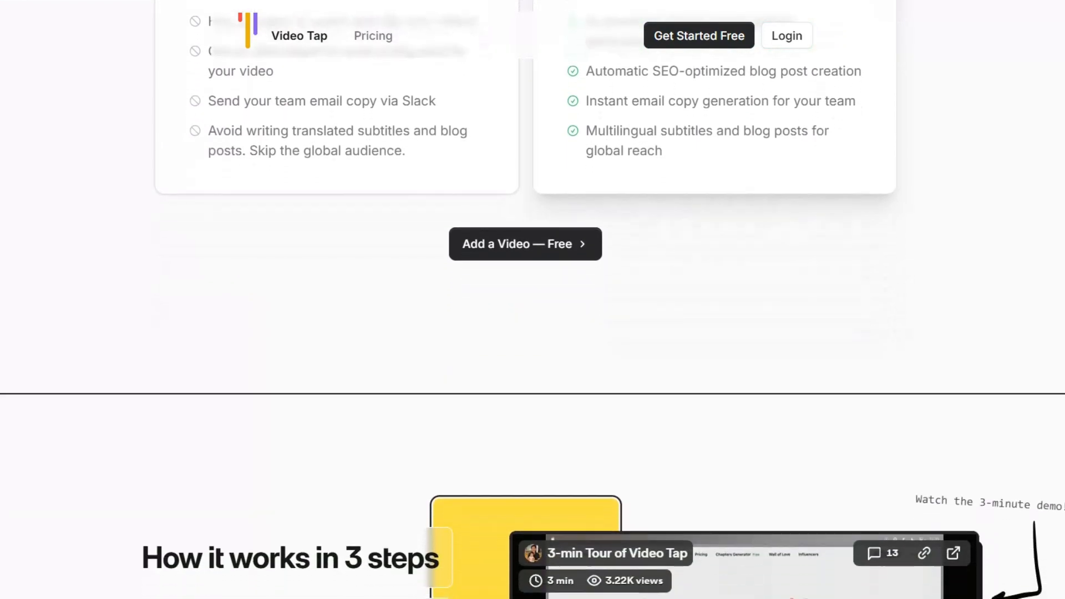
scroll(down, 3)
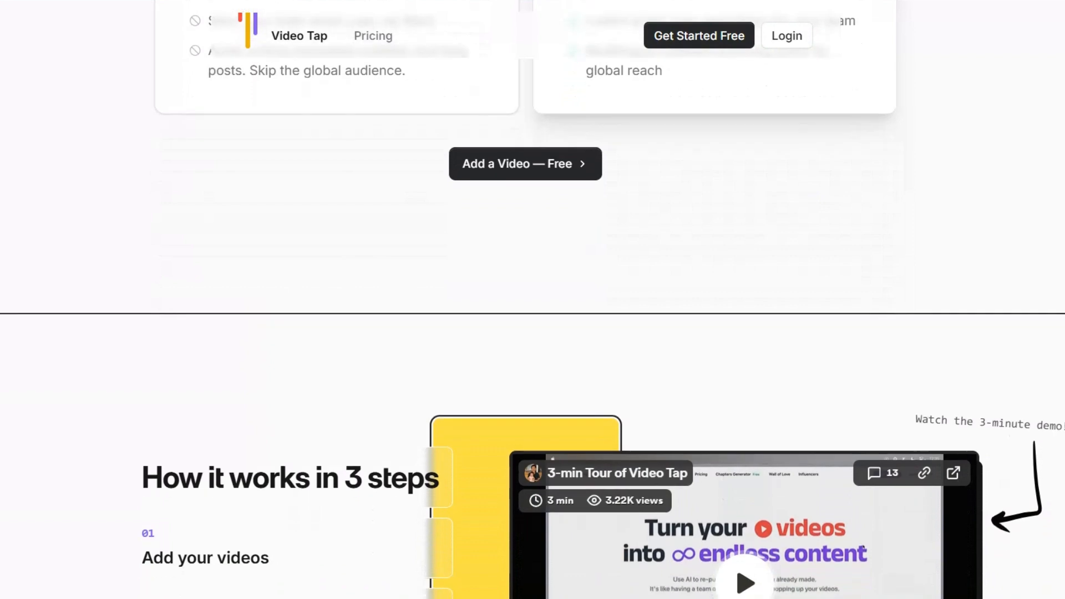
scroll(down, 3)
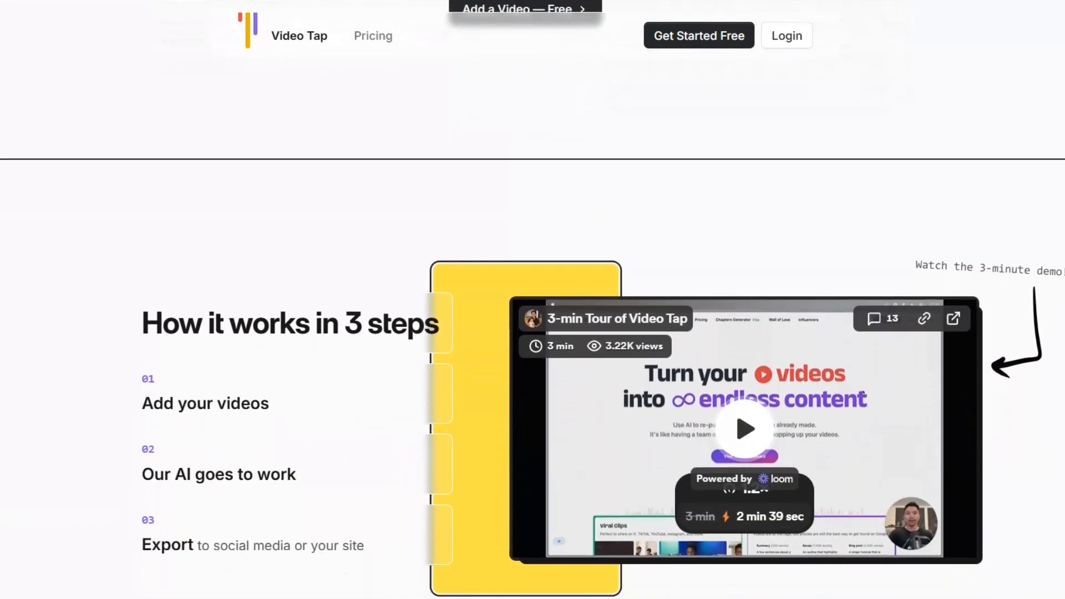
scroll(down, 3)
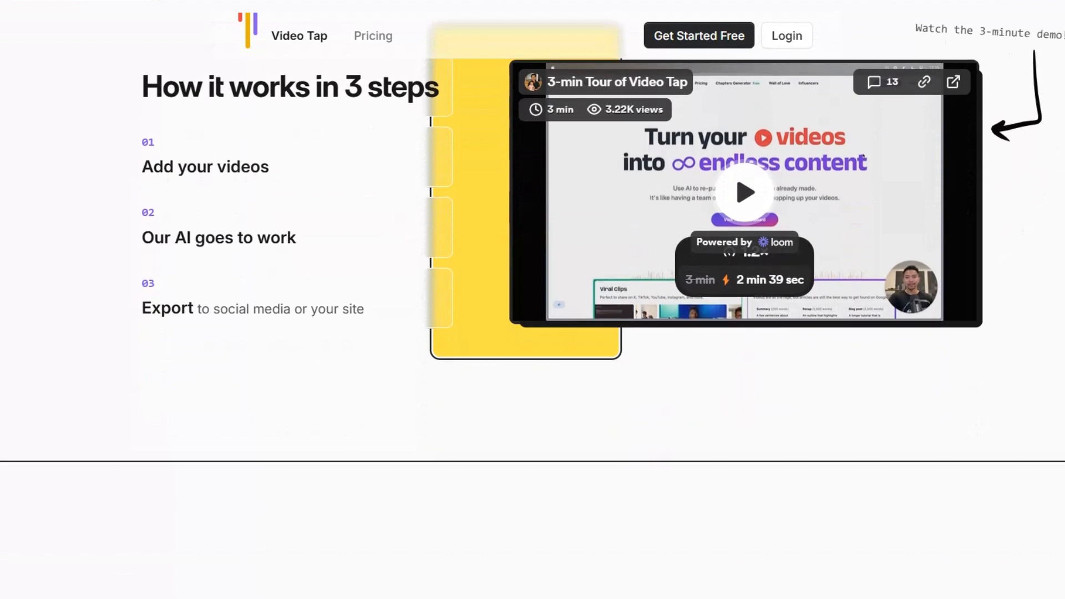
scroll(down, 3)
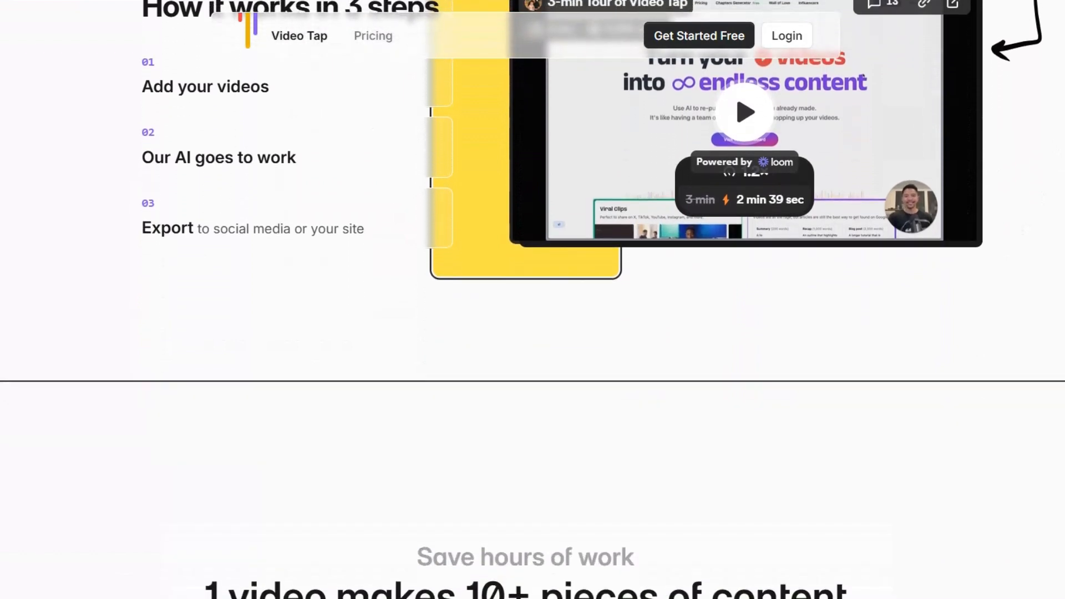
scroll(down, 3)
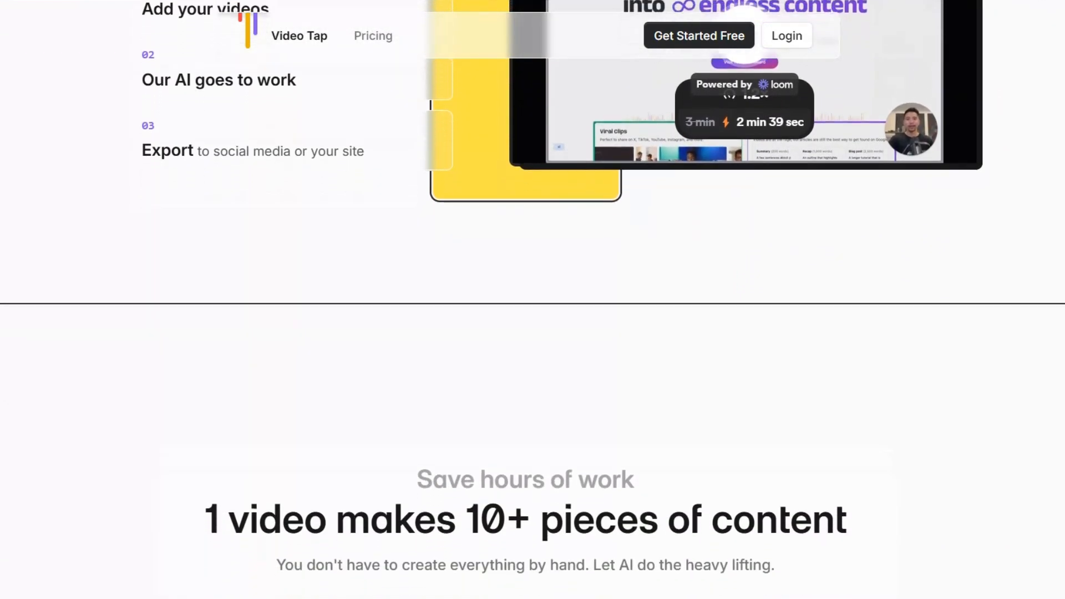
scroll(down, 3)
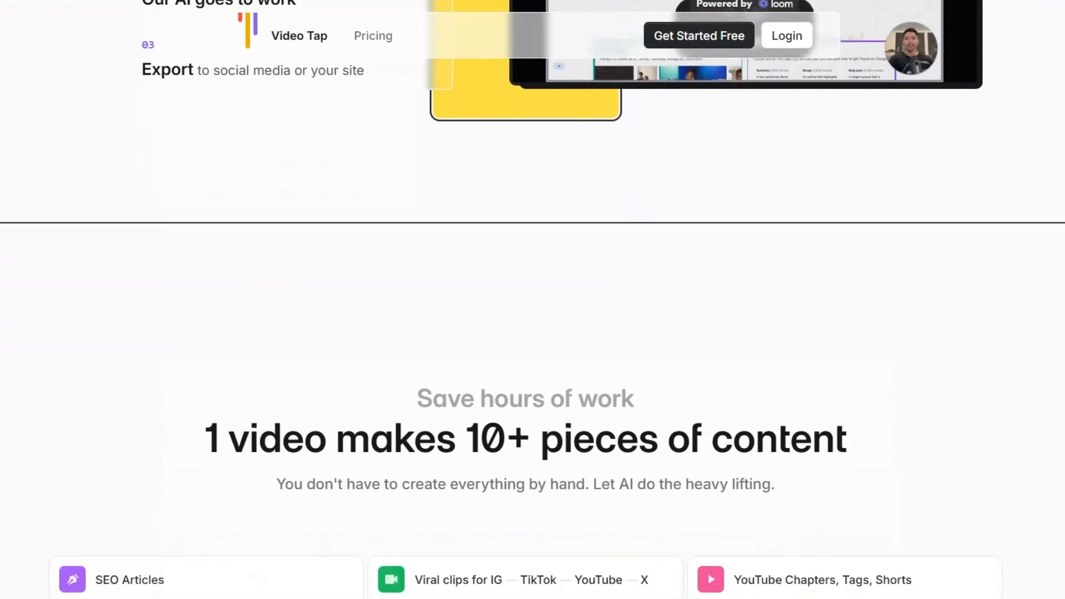
scroll(down, 3)
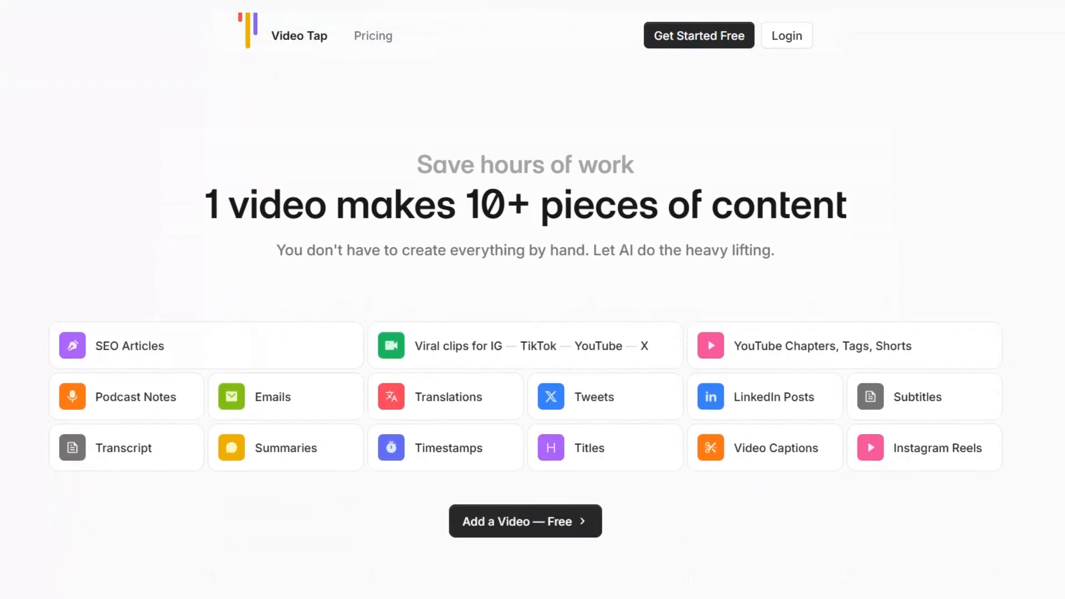
scroll(up, 3)
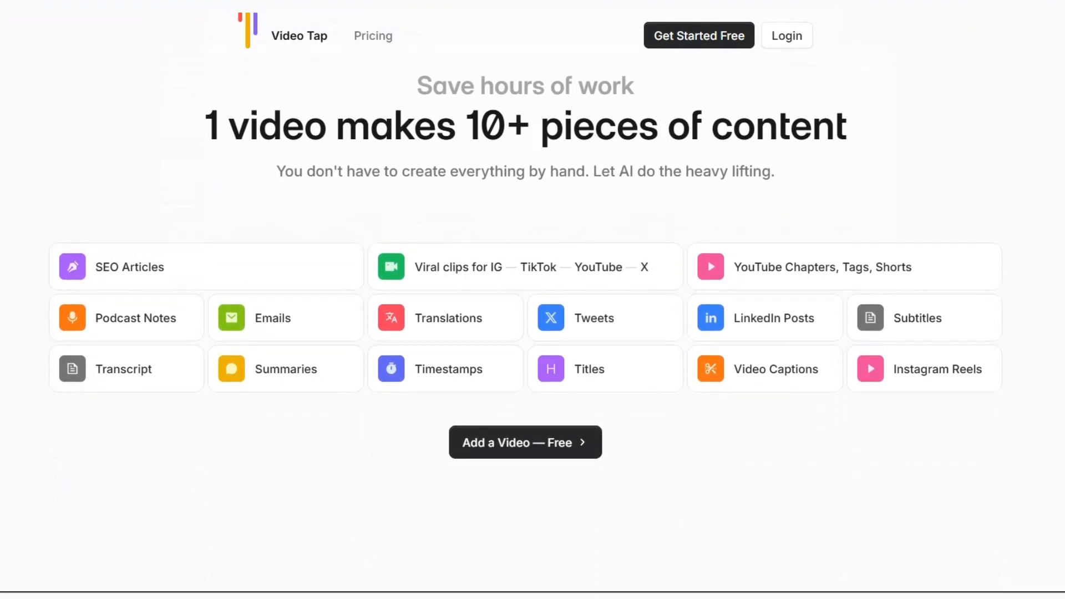
scroll(down, 3)
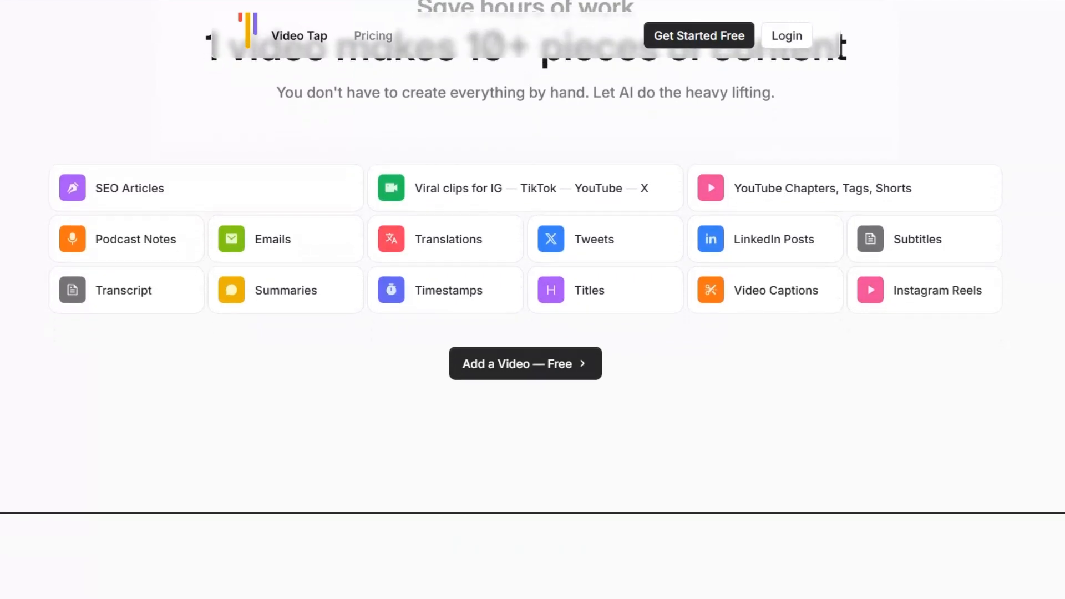
scroll(down, 3)
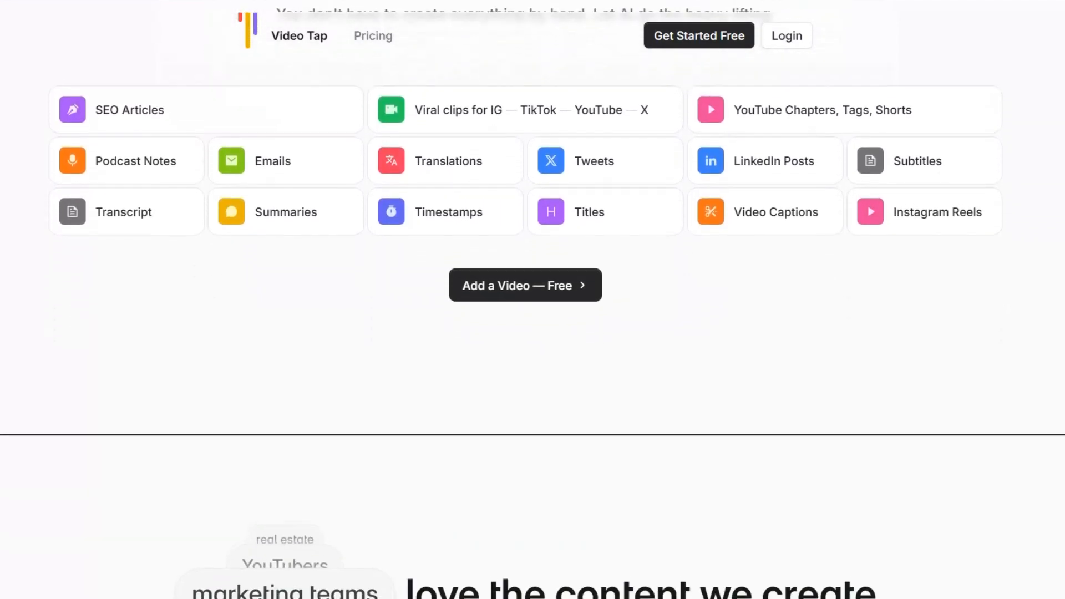